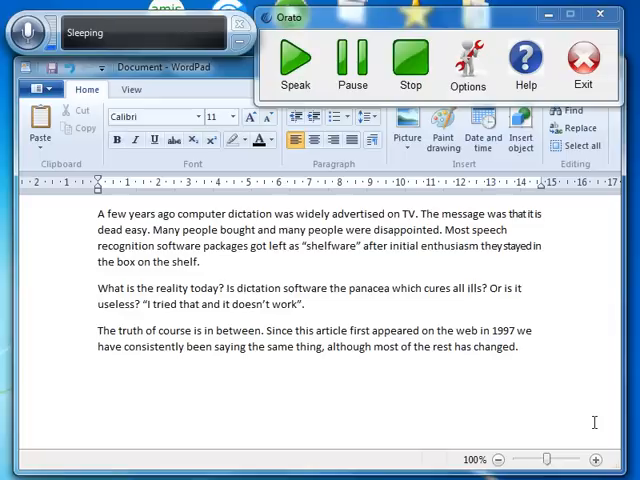
Wake speech recognition from Sleeping to Listening for dictation into WordPad
click(518, 346)
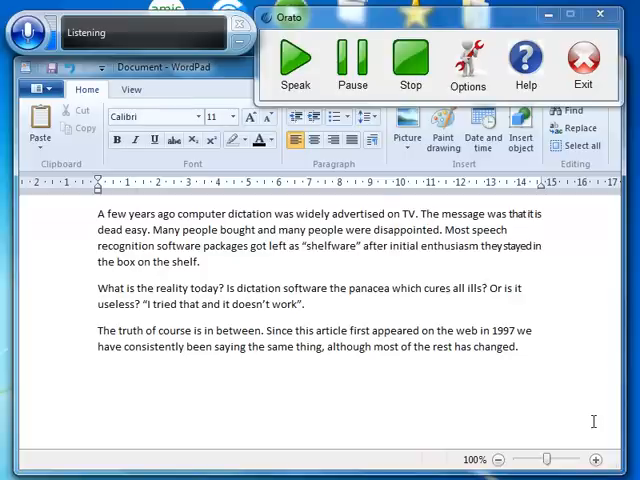
Dictate two sentences about Windows speech recognition and Dragon Naturallyspeaking into the document
text(This is a demonstration of windows speech recognition.)
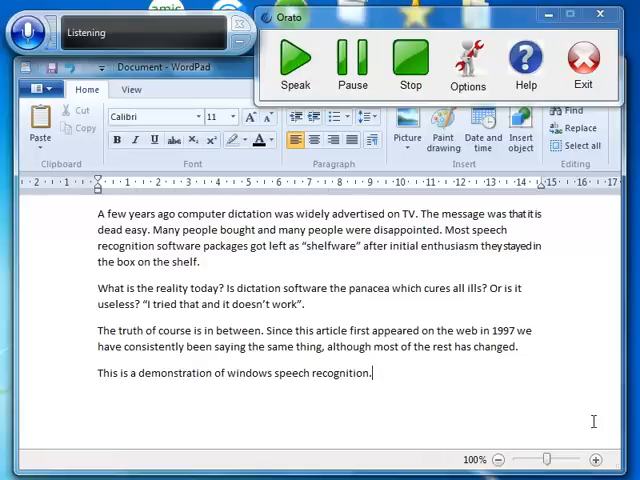
text(In many ways it is comparable to dragon naturallyspeaking.)
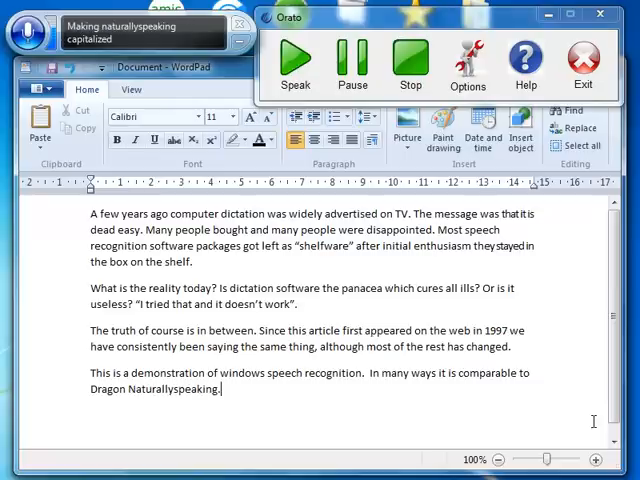
Select all the text, enlarge its font three times, and copy it for Orato to read aloud
click(584, 148)
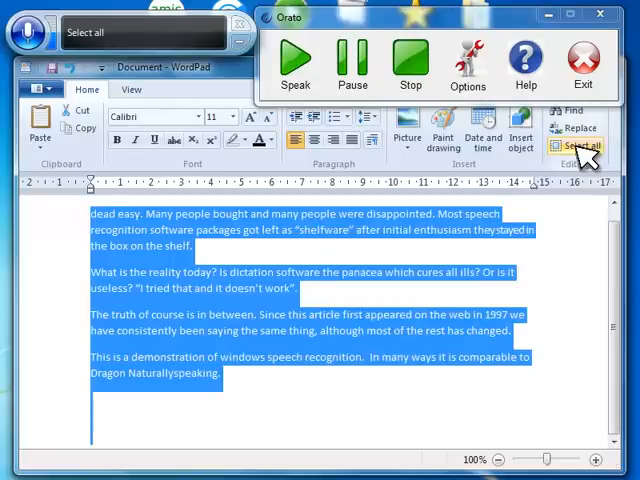
click(248, 116)
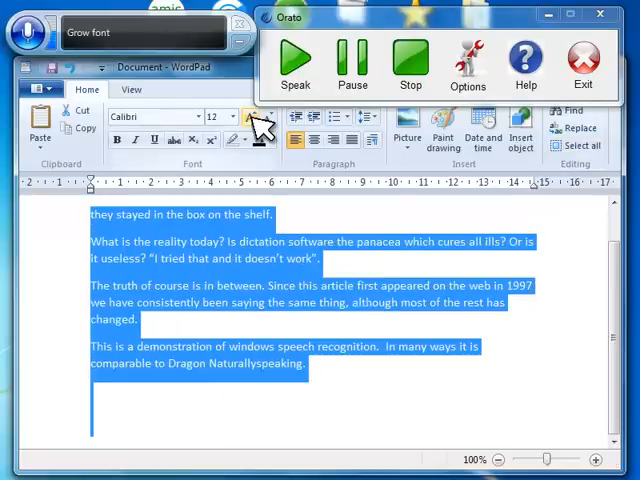
click(258, 116)
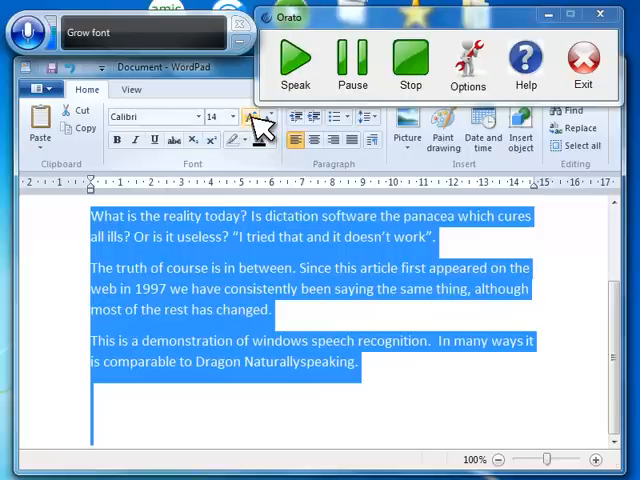
click(260, 124)
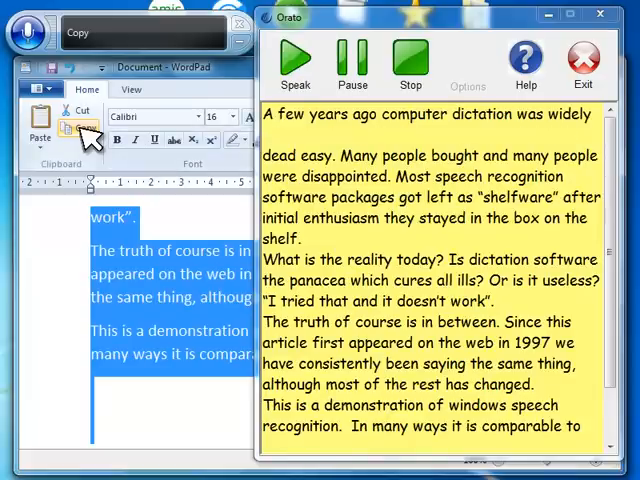
double_click(482, 114)
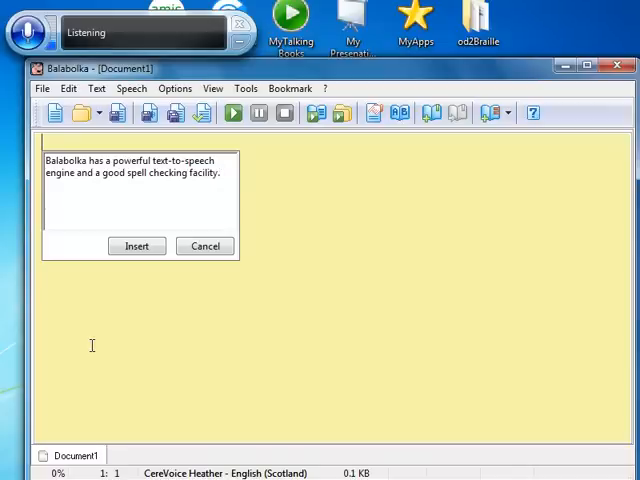
Insert both dictated sentences into Balabolka's document and close the dictation scratchpad
click(136, 246)
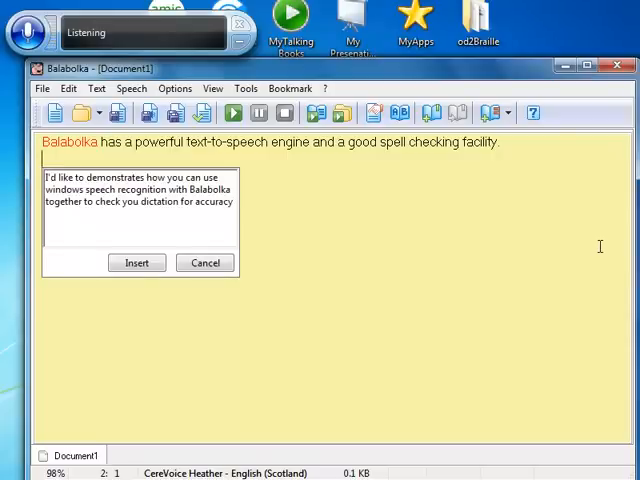
click(136, 262)
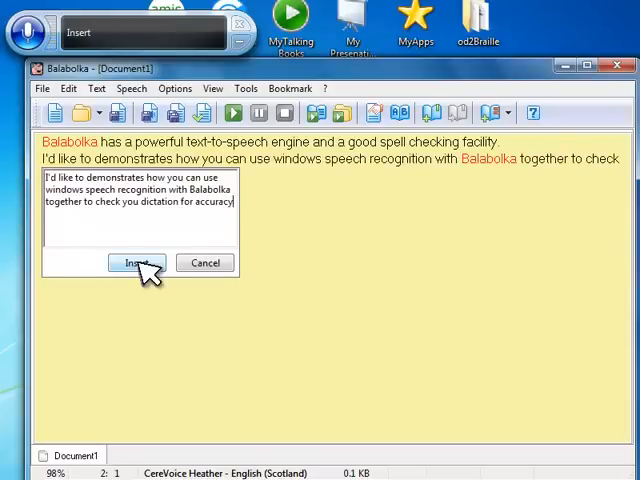
click(136, 264)
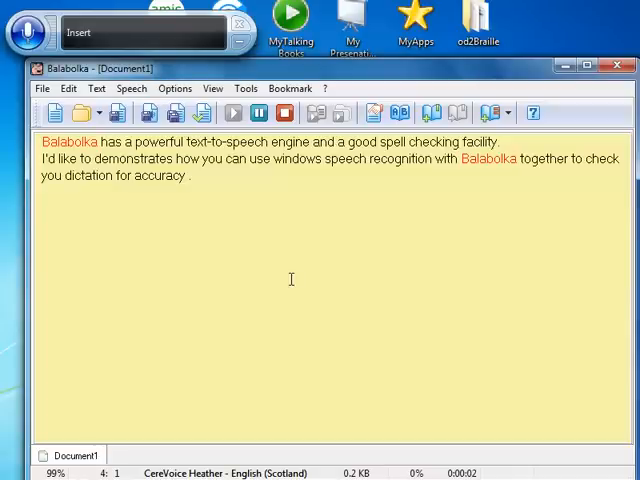